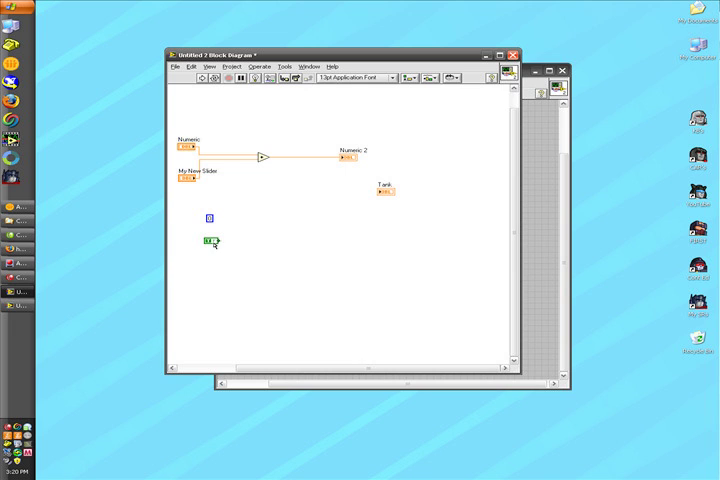
mouse_move(222, 272)
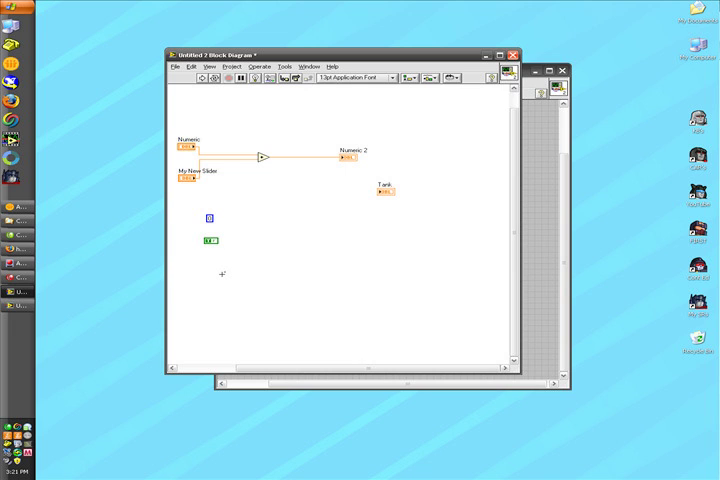
Delete the stray unused green item left on the block diagram.
click(206, 240)
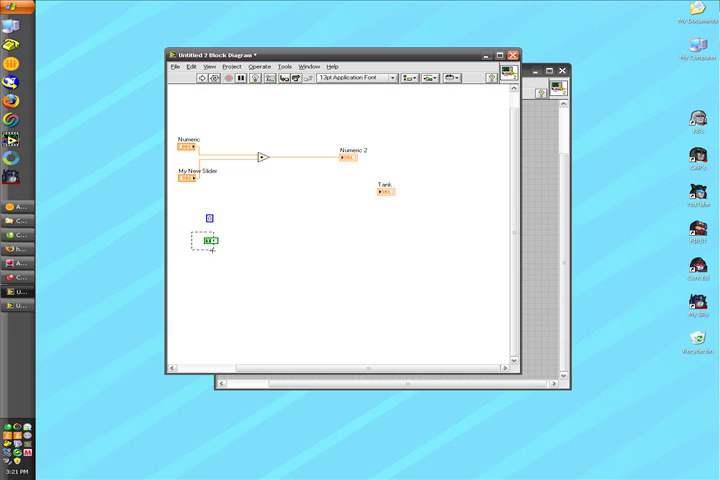
key(Delete)
text(.1)
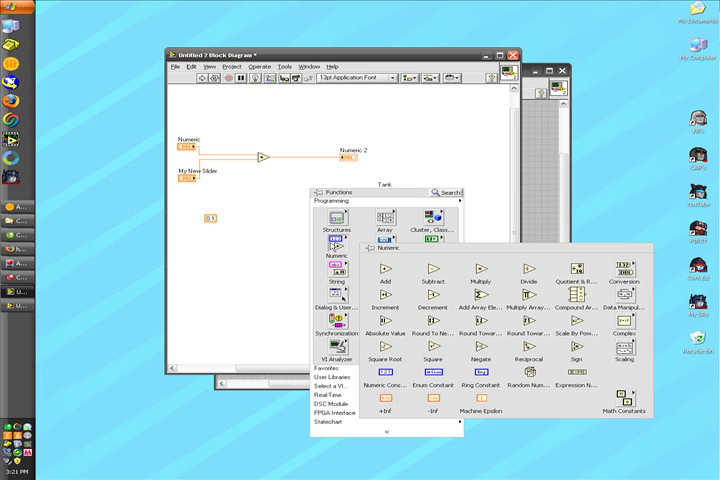
mouse_move(480, 282)
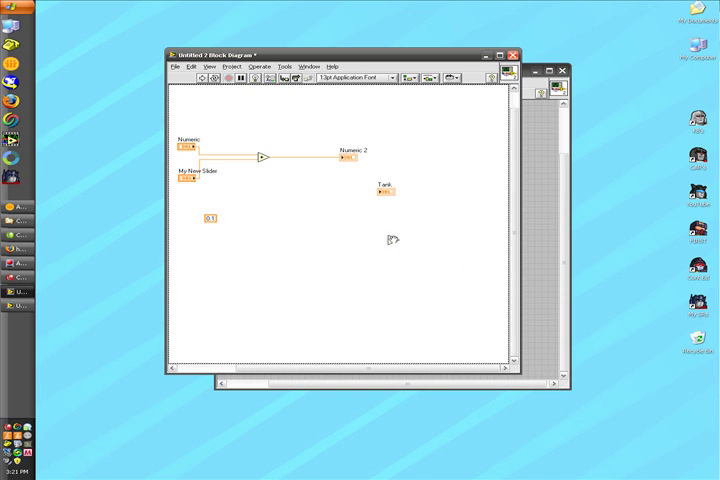
mouse_move(320, 188)
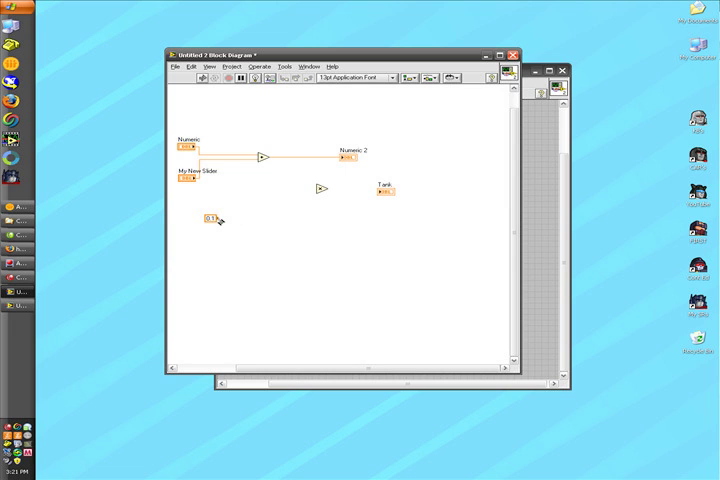
Wire the Add output into the Multiply function's input.
drag(212, 216, 318, 188)
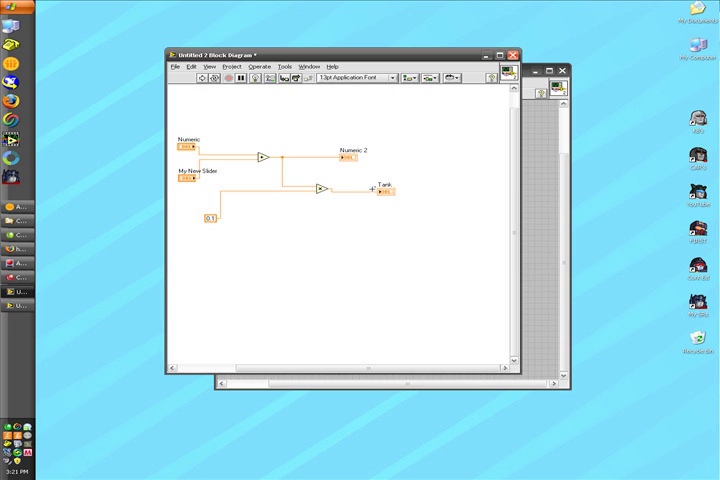
mouse_move(256, 78)
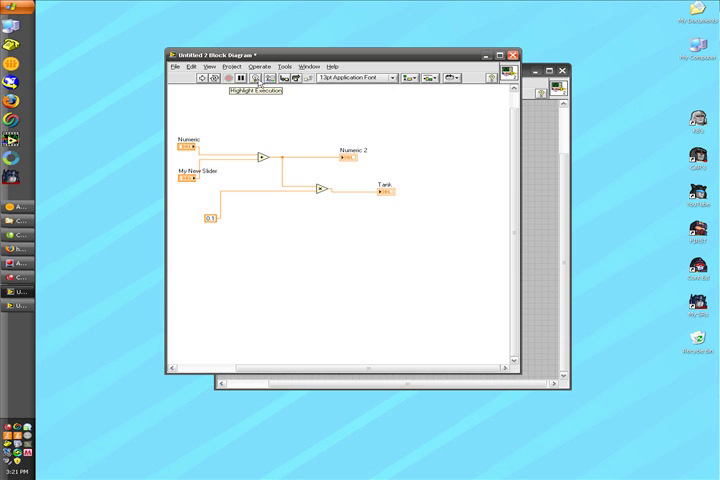
mouse_move(258, 84)
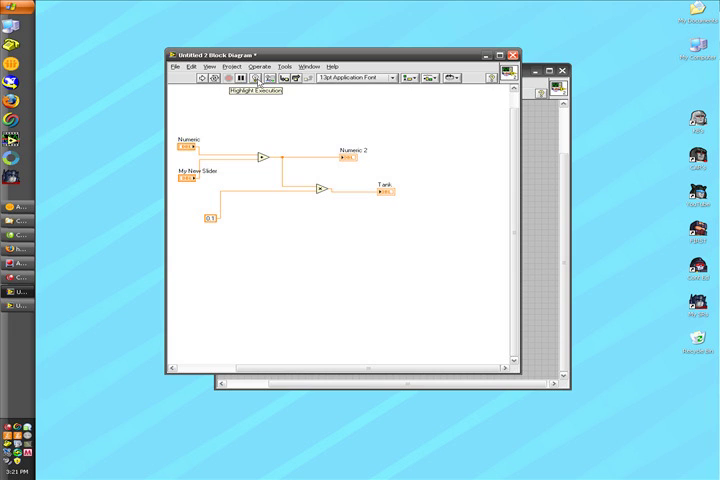
Enable Highlight Execution and run the VI to animate data flow along the wires.
click(256, 78)
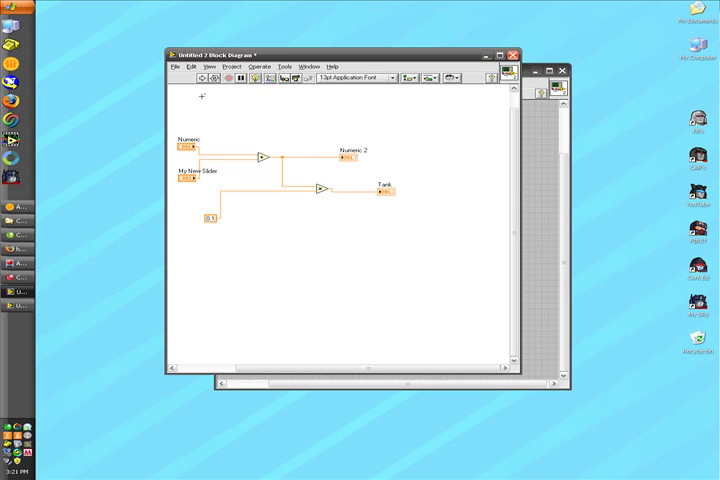
click(204, 78)
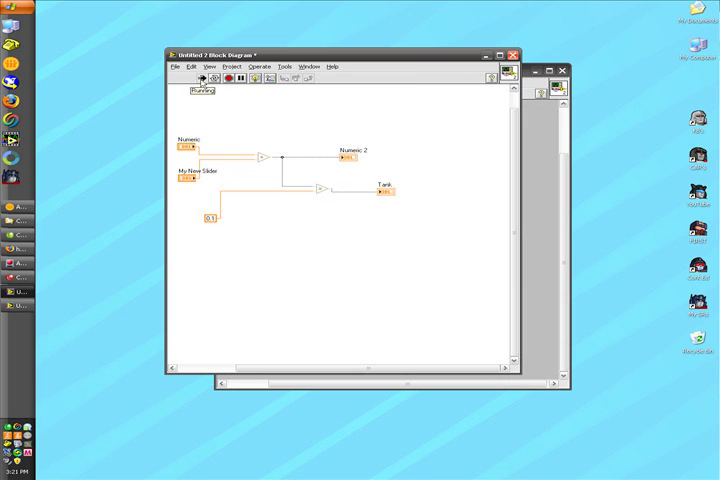